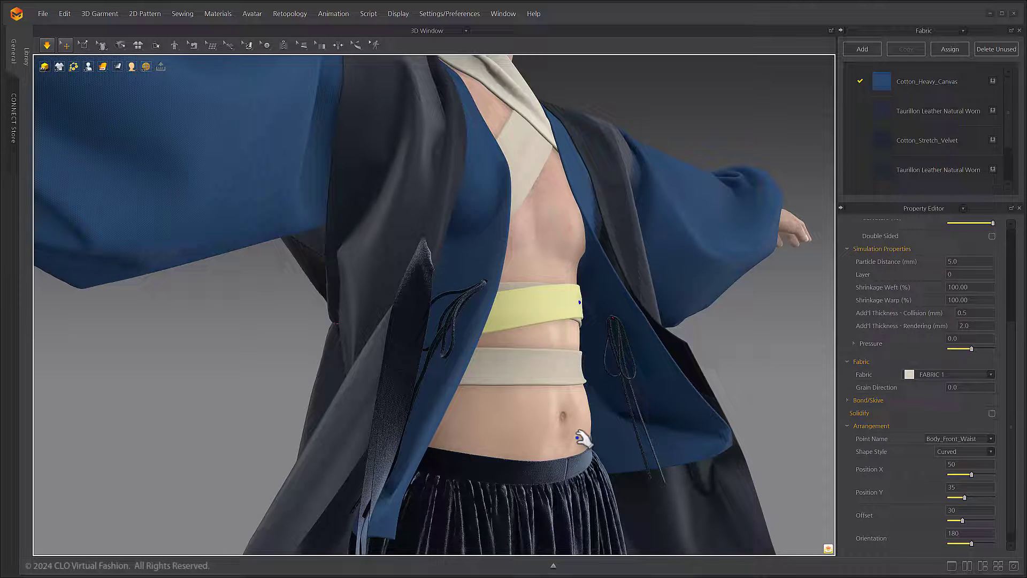
Create a new empty project with no avatar or garments loaded
click(926, 140)
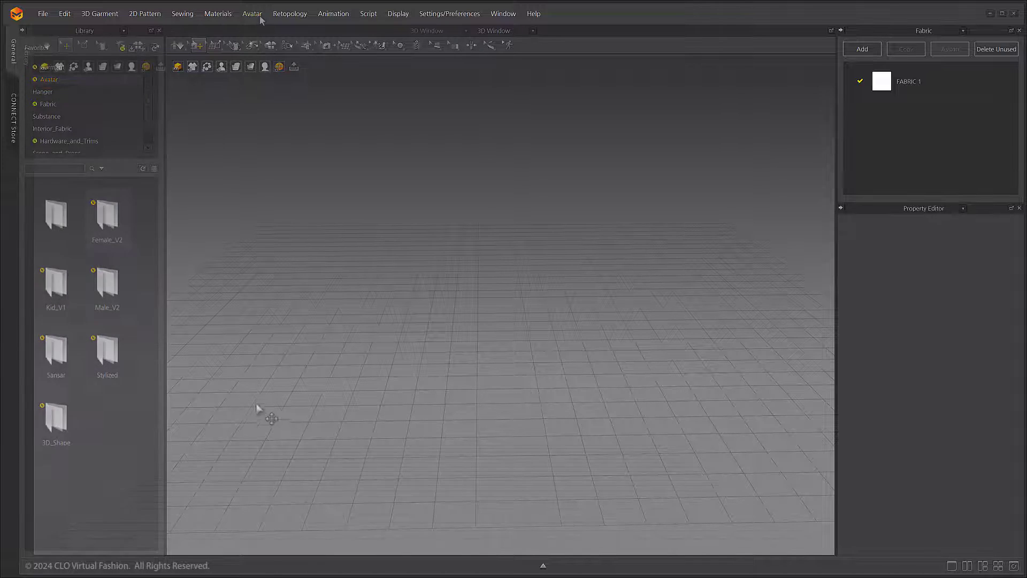
Open Auto Convert to Avatar and tick Rigging Only and Size Editable
click(251, 12)
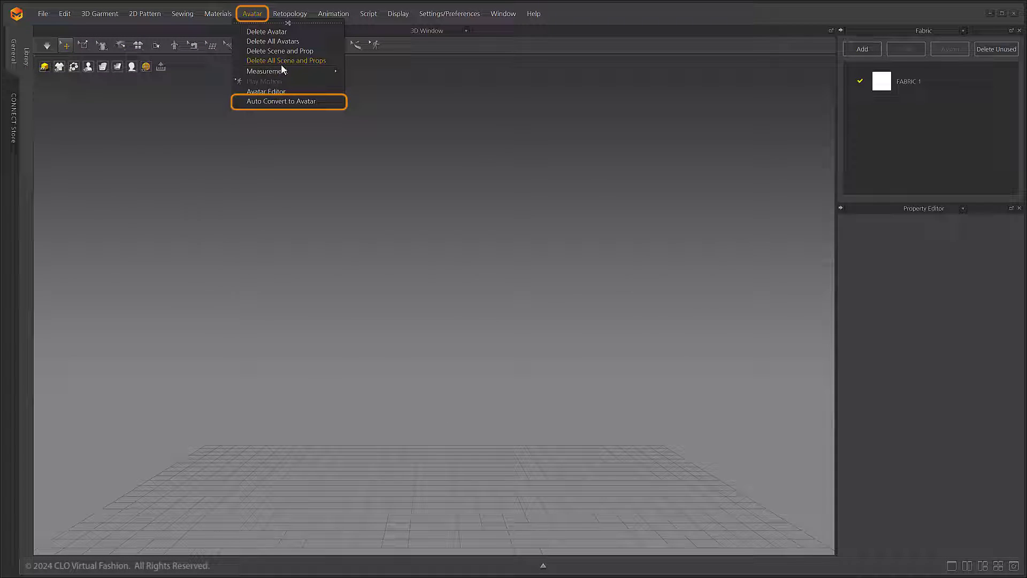
click(280, 102)
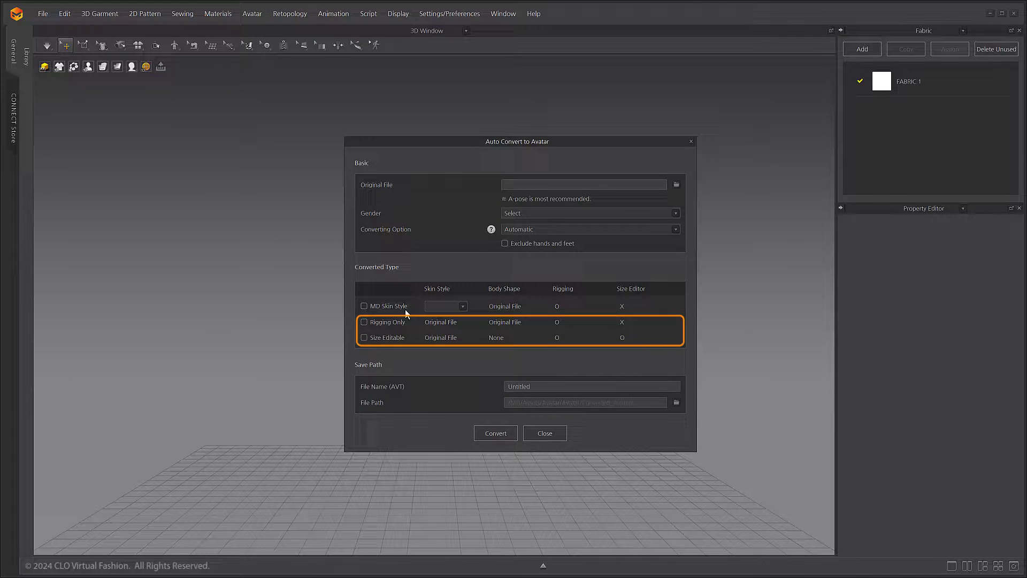
click(364, 322)
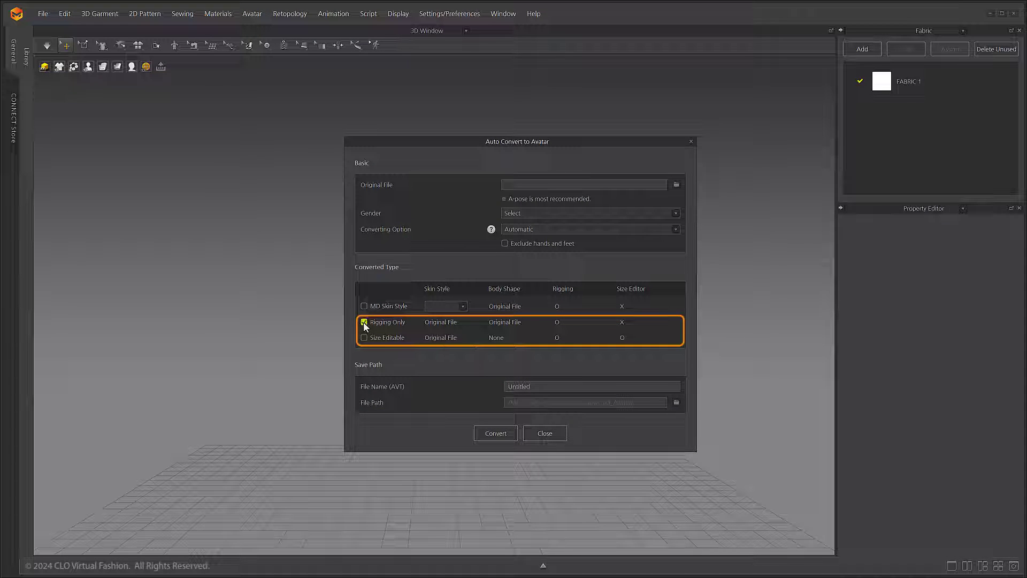
click(365, 337)
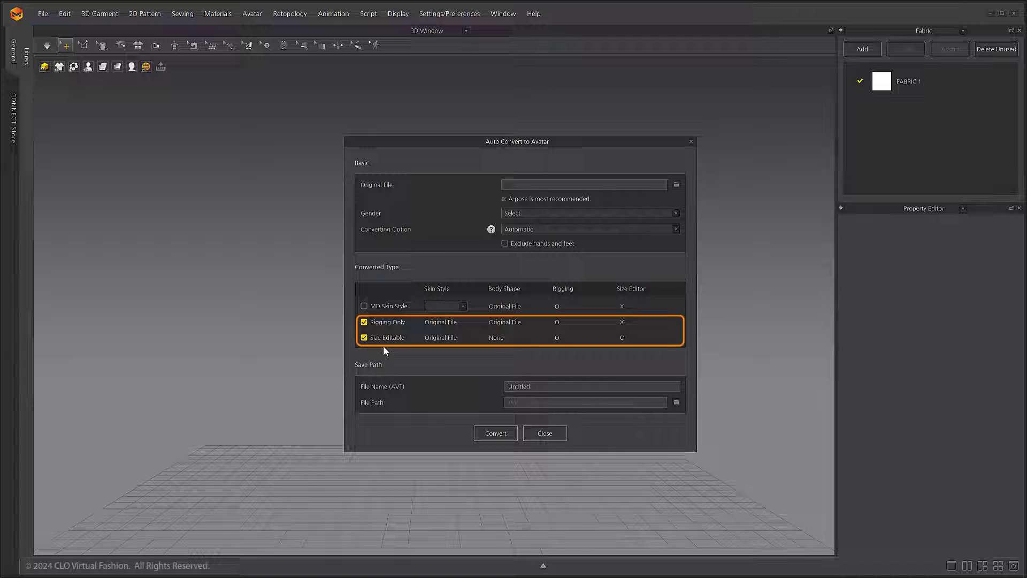
mouse_move(411, 347)
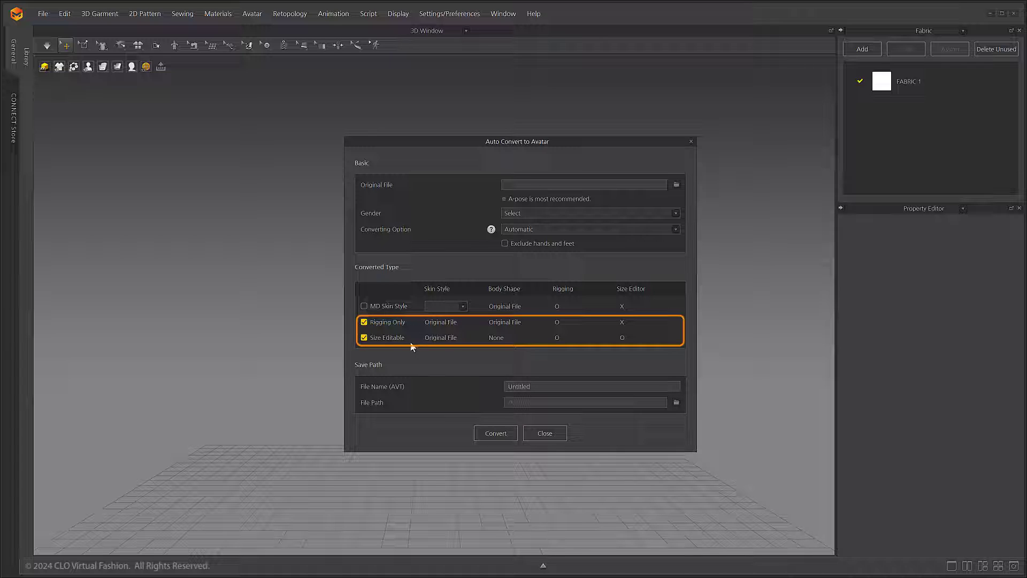
mouse_move(539, 349)
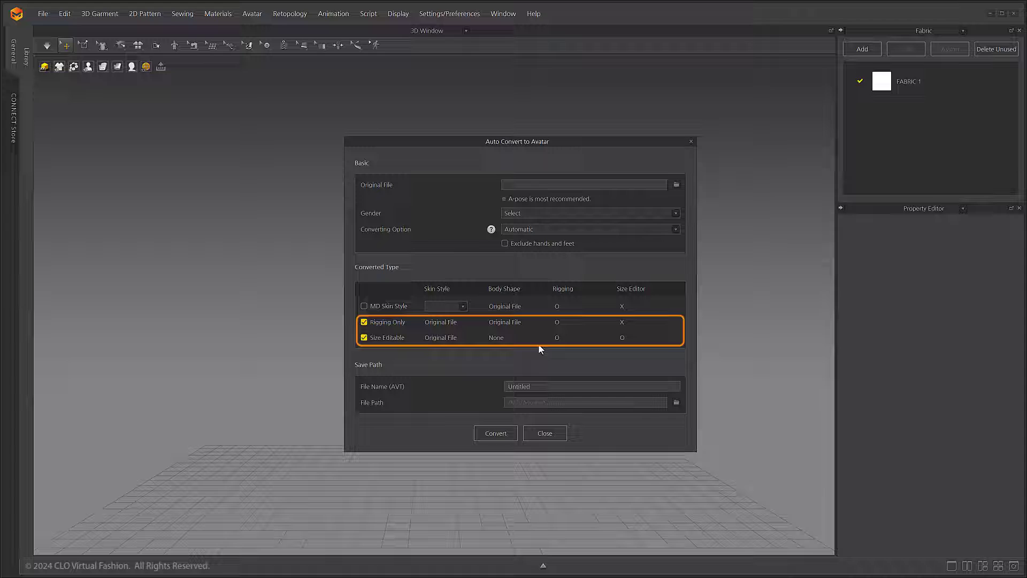
mouse_move(696, 145)
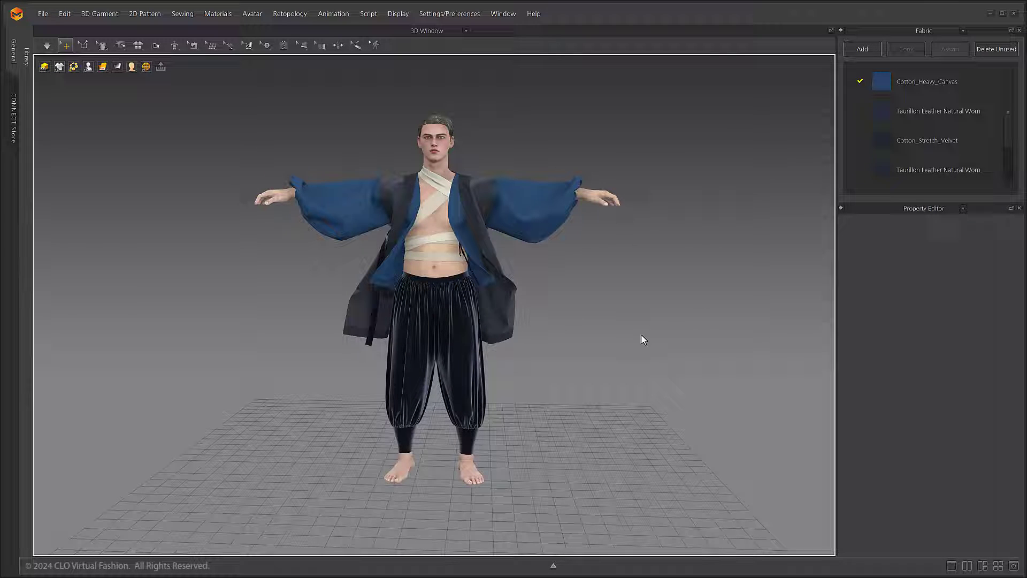
mouse_move(579, 348)
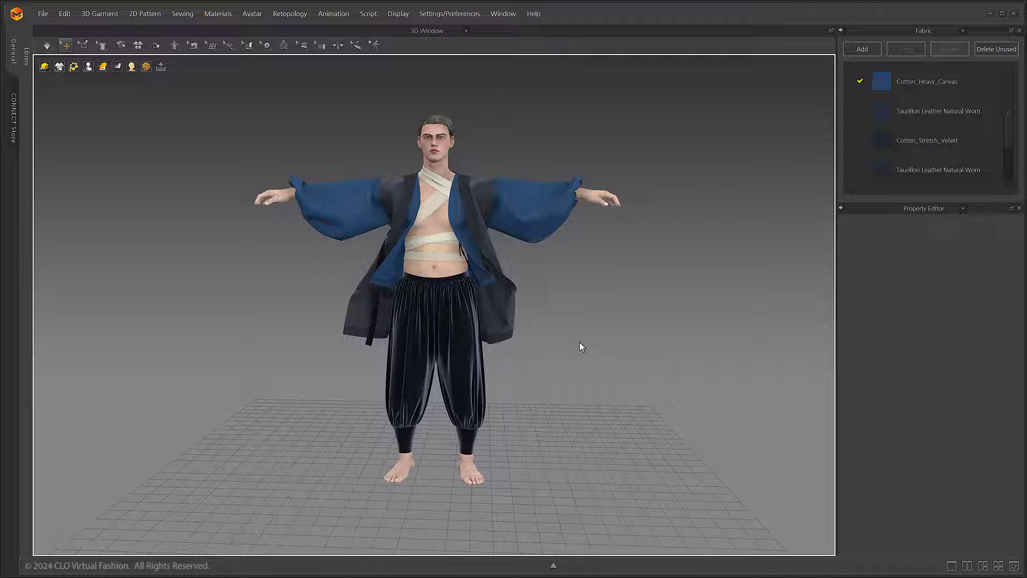
Select the dressed avatar's body mesh to show its properties
click(441, 224)
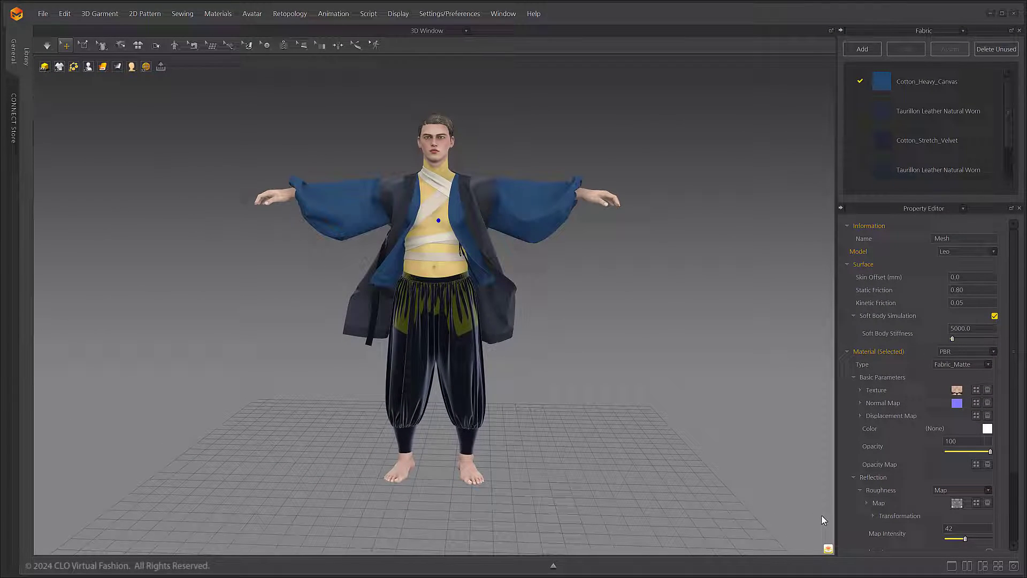
Select the bandage strips on the torso to adjust their pressure settings
scroll(up, 3)
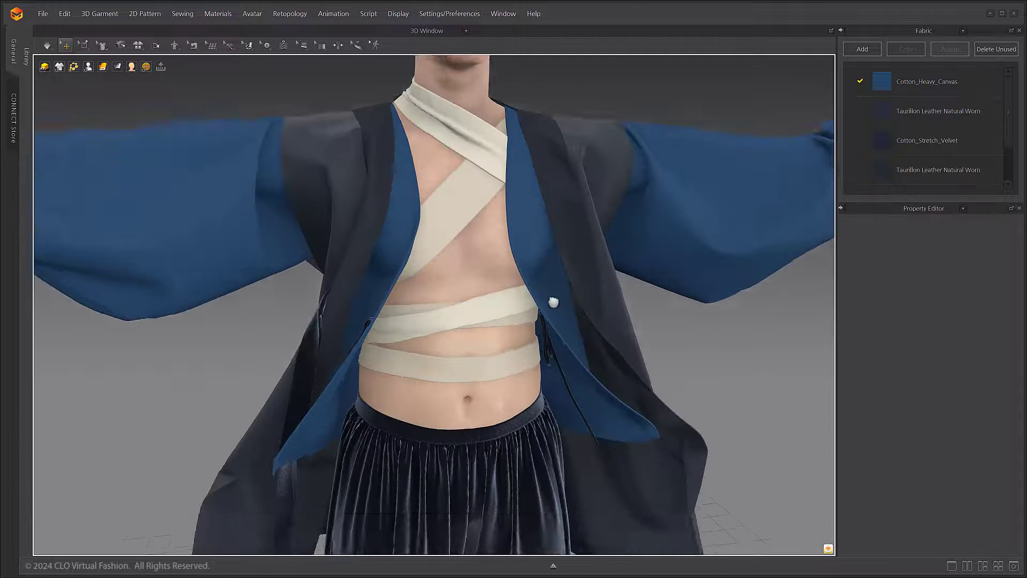
click(46, 45)
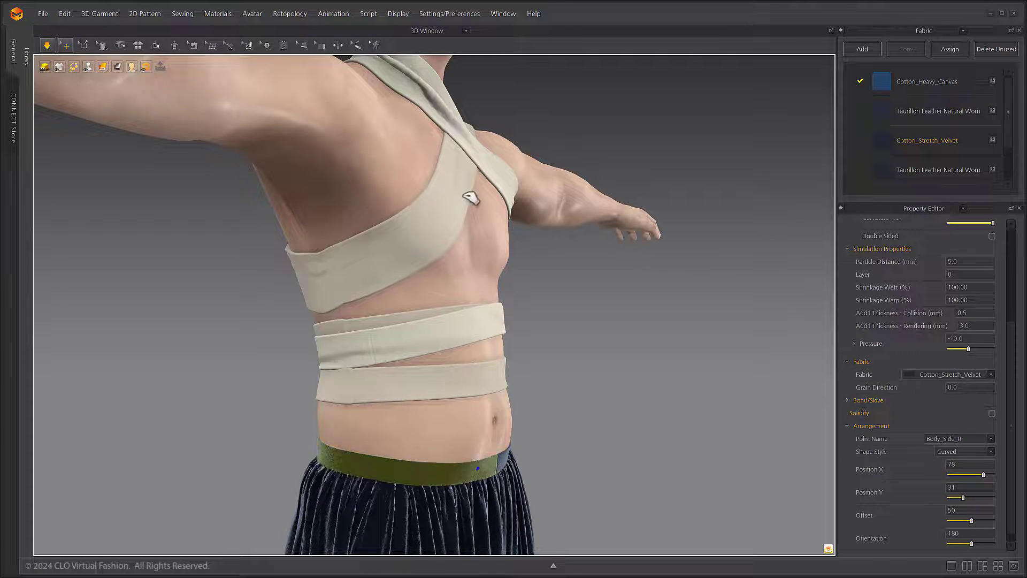
click(406, 196)
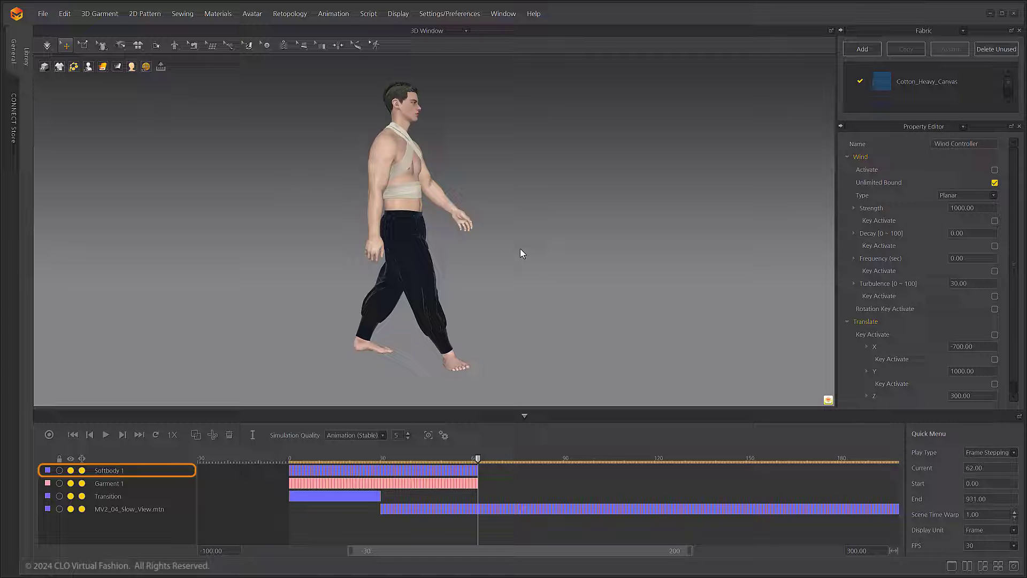
mouse_move(273, 216)
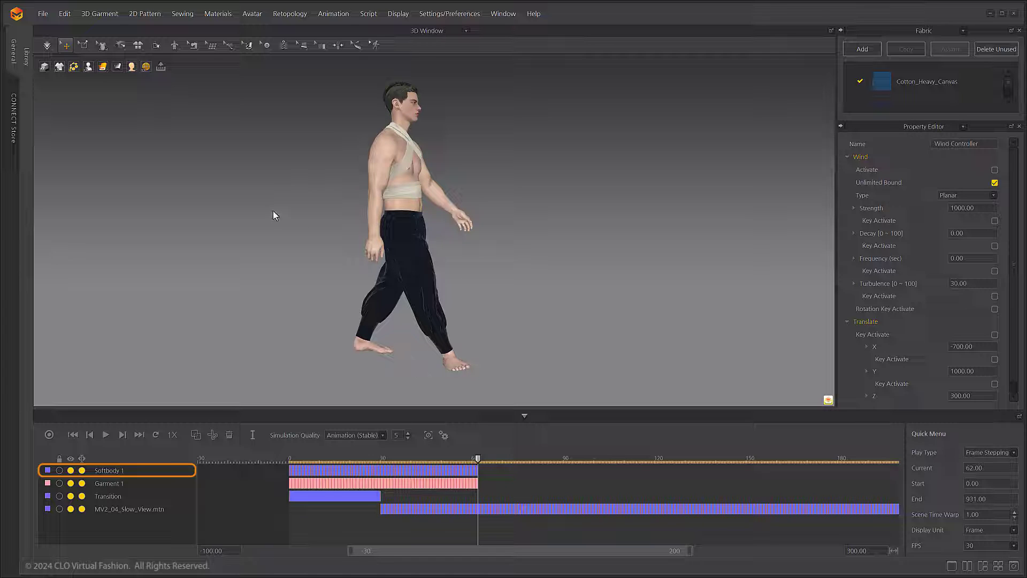
Open the File menu over the recorded walking animation scene
click(43, 13)
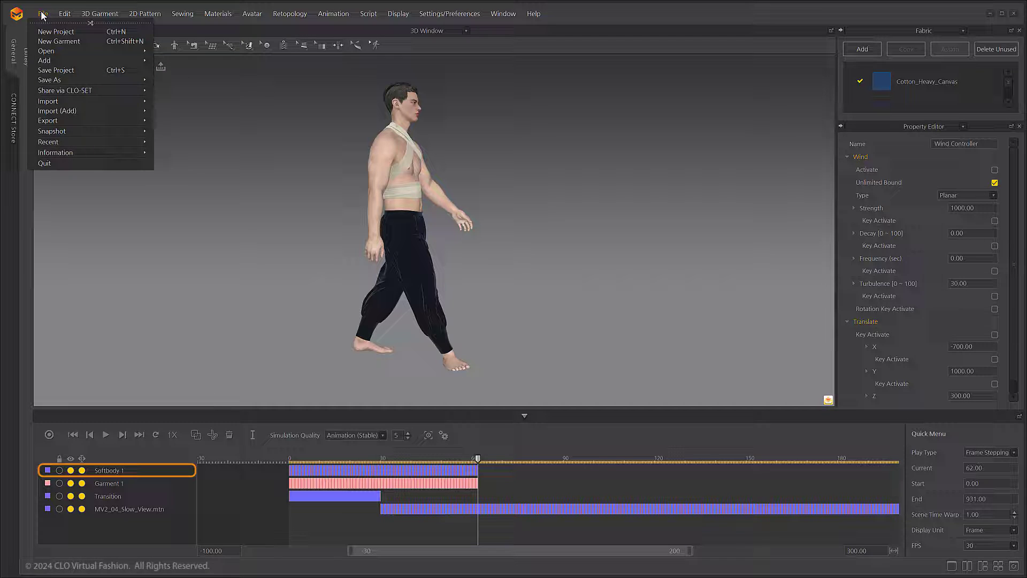
Export to Alembic as 'soft' with Include Avatar Shape ticked
click(48, 120)
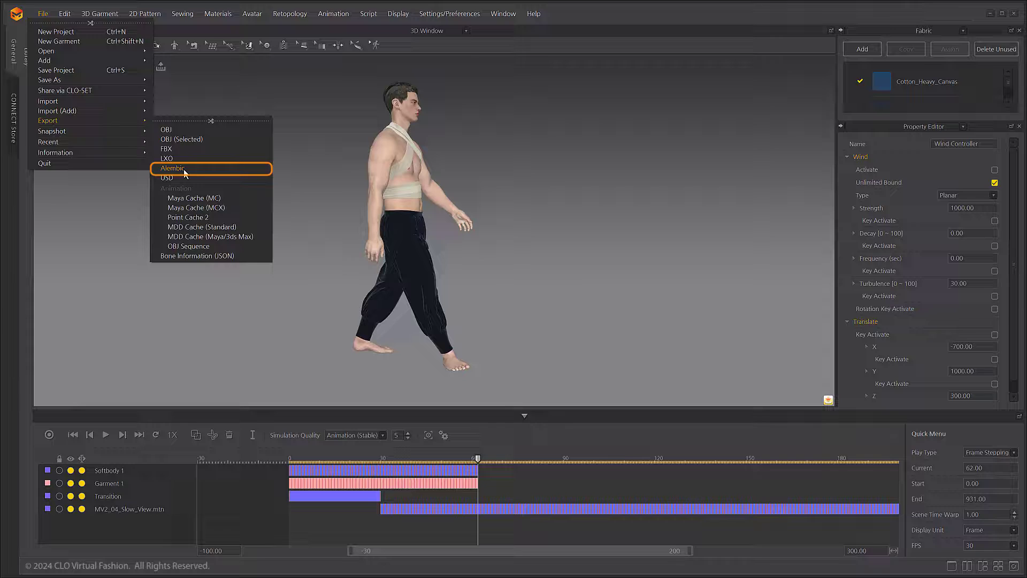
click(172, 168)
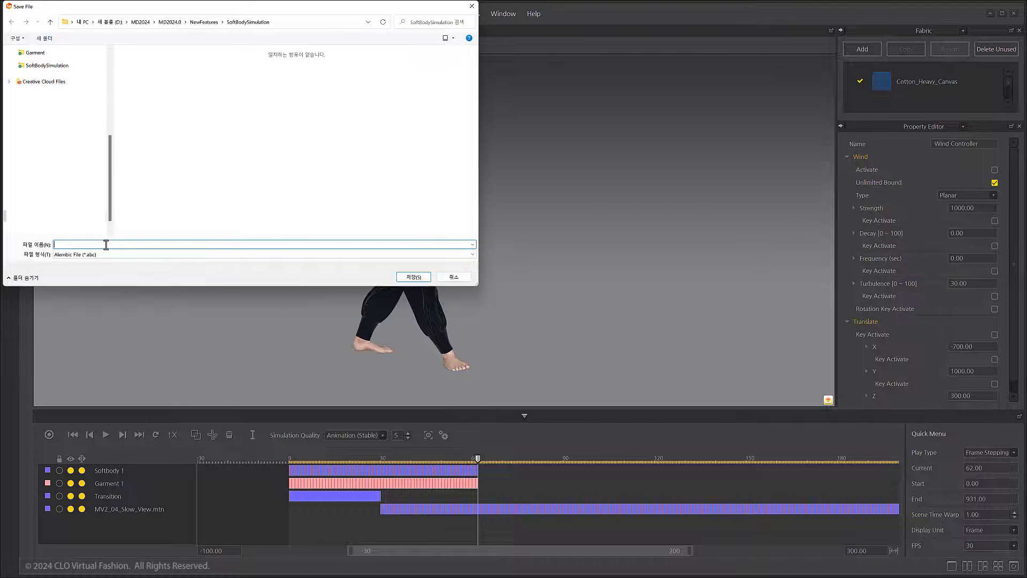
text(soft)
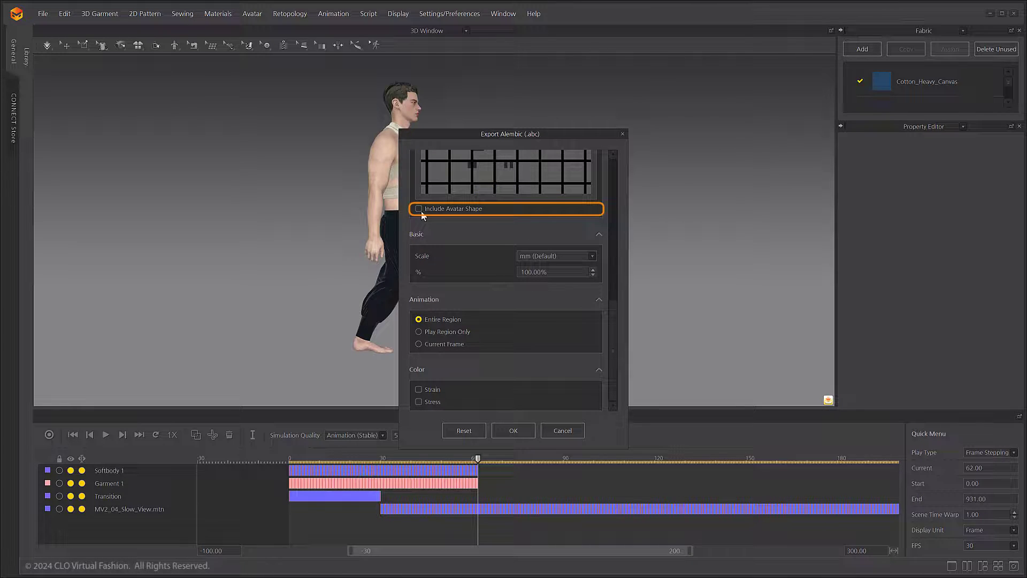
click(418, 208)
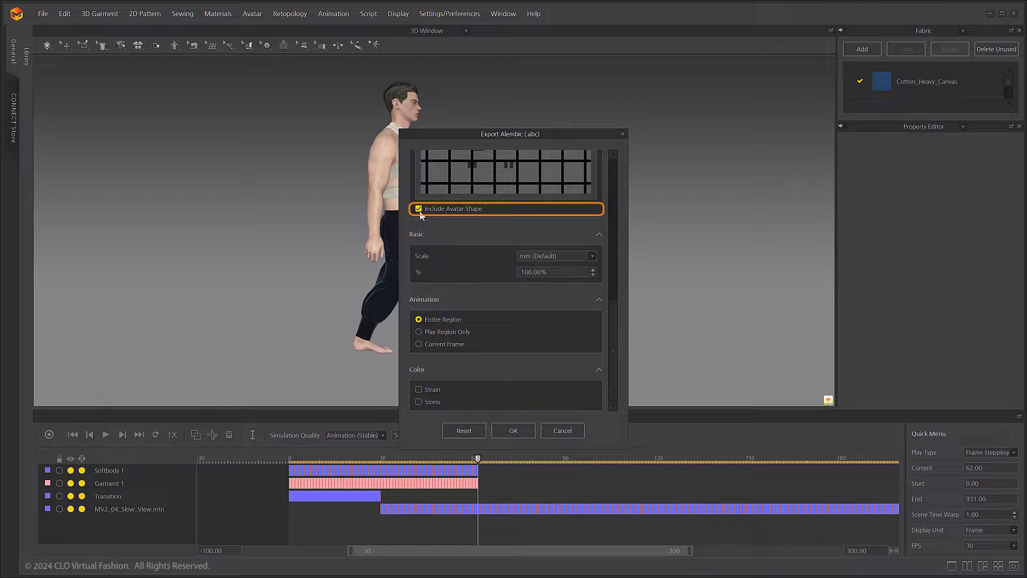